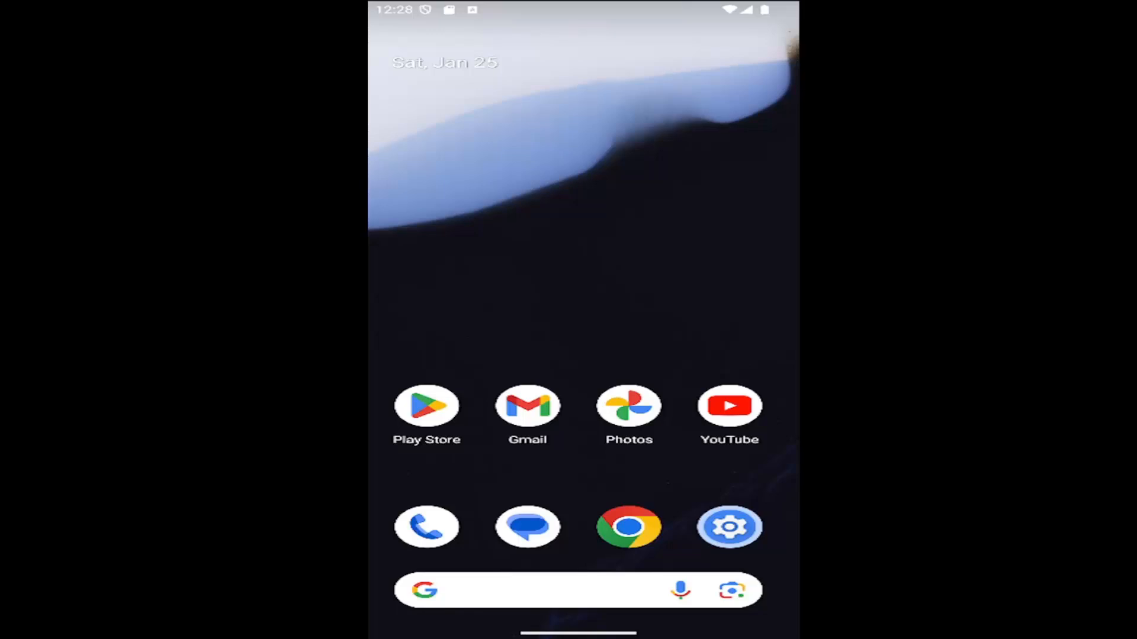
{"action": "mouse_move", "coordinate": [529, 432]}
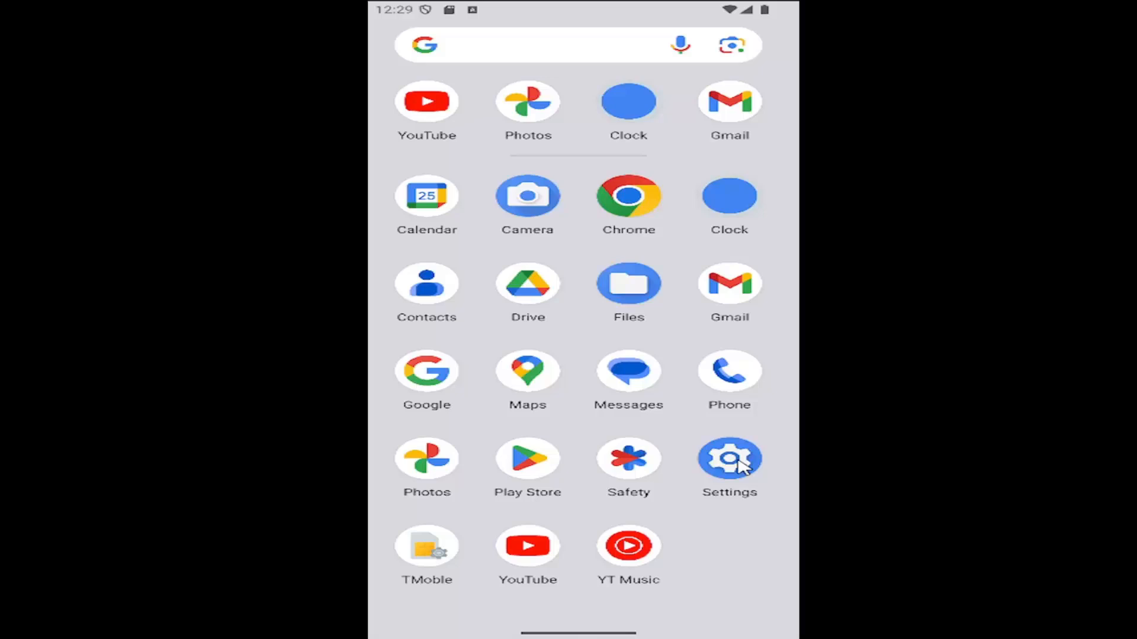
{"action": "mouse_move", "coordinate": [668, 459]}
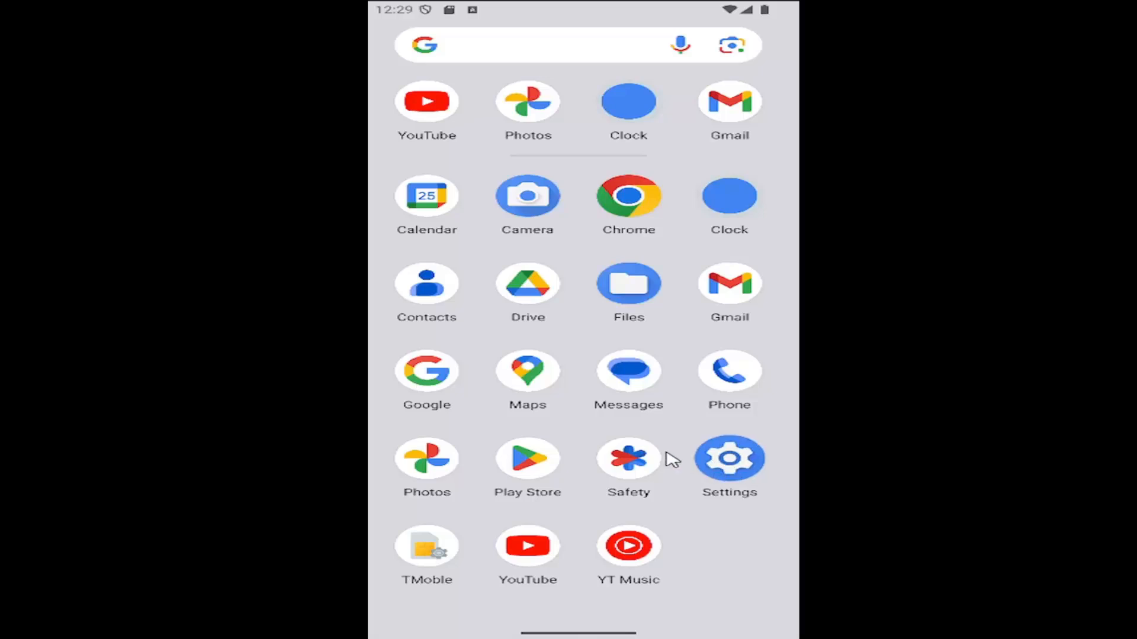
Step: Launch Settings and scroll its category list down to System and About emulated device
{"action": "left_click", "coordinate": [729, 459]}
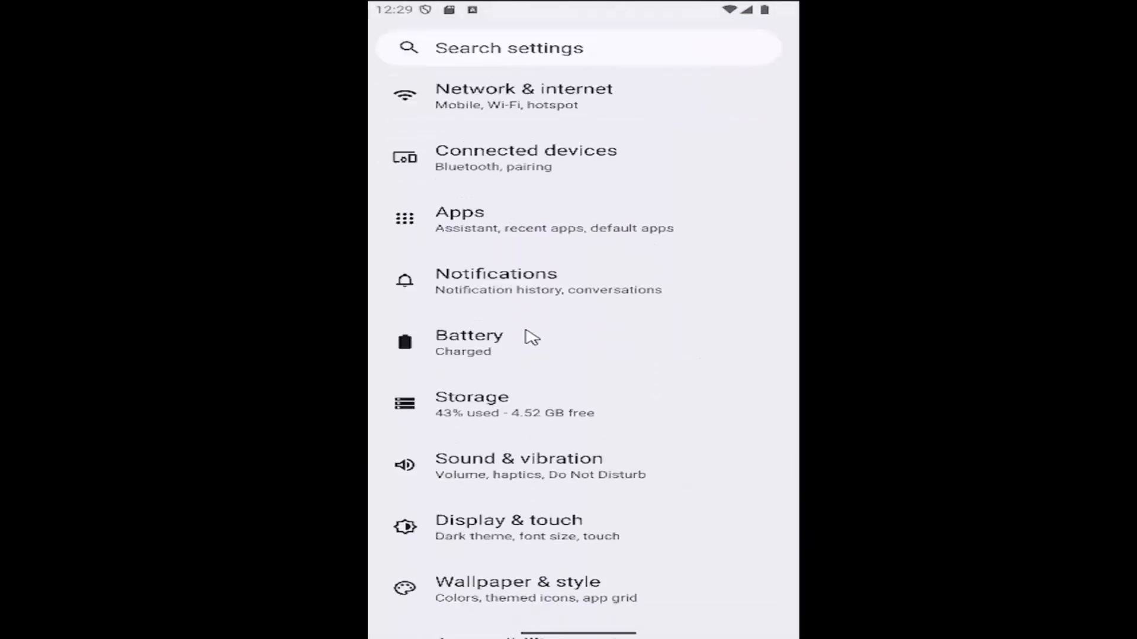
{"action": "scroll", "scroll_direction": "down", "scroll_amount": 3}
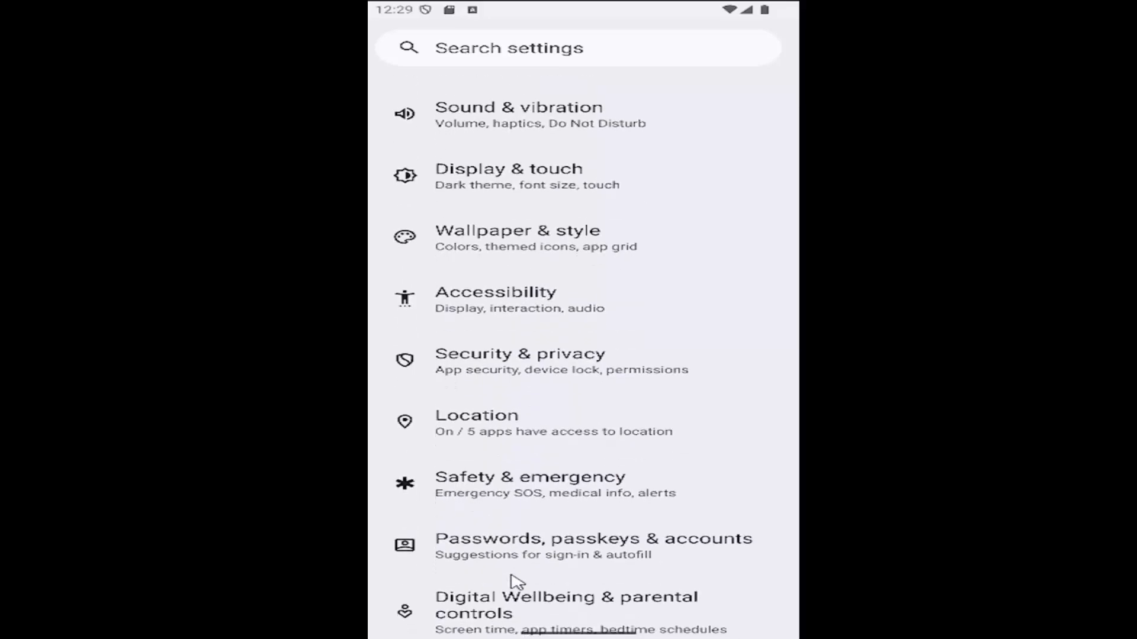
{"action": "scroll", "scroll_direction": "down", "scroll_amount": 3}
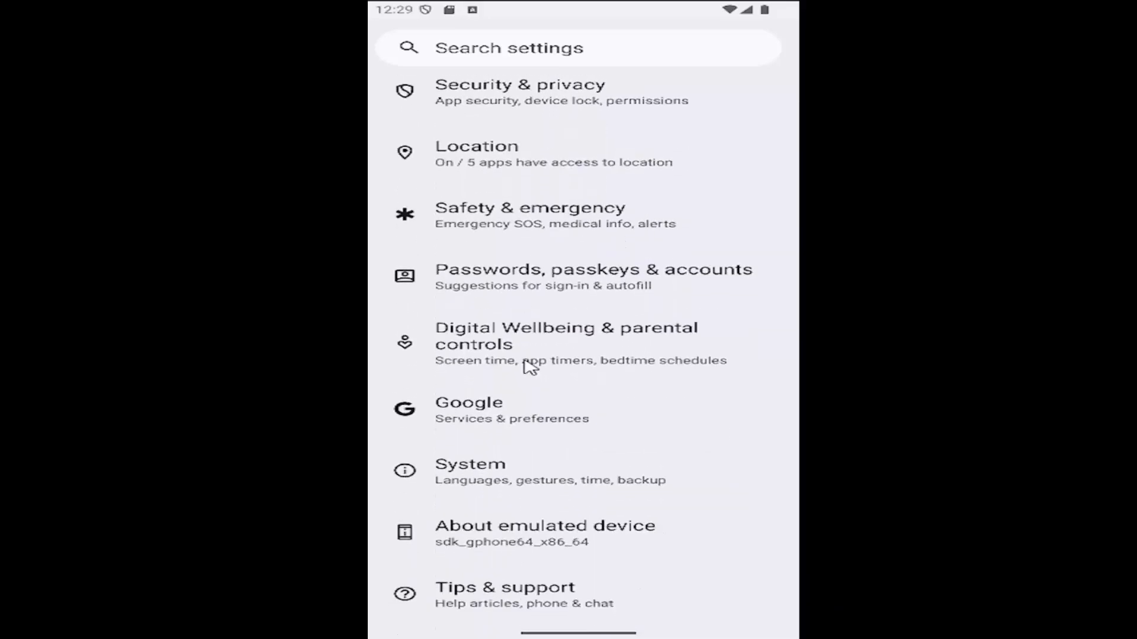
{"action": "mouse_move", "coordinate": [466, 420]}
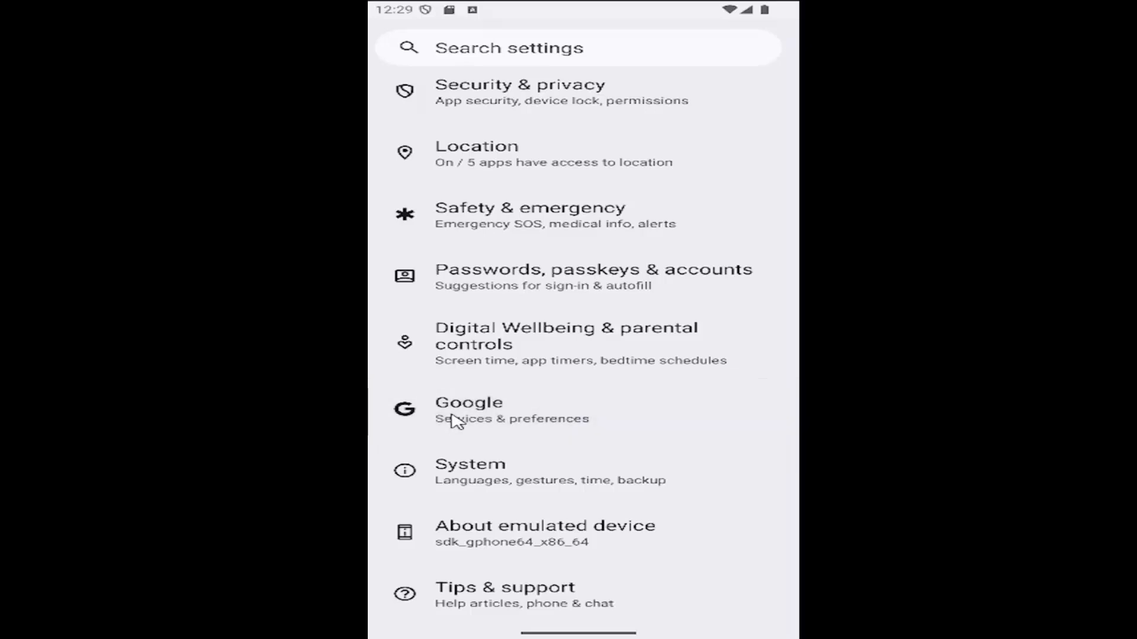
Step: Open the Google entry and show its All services list
{"action": "left_click", "coordinate": [469, 410]}
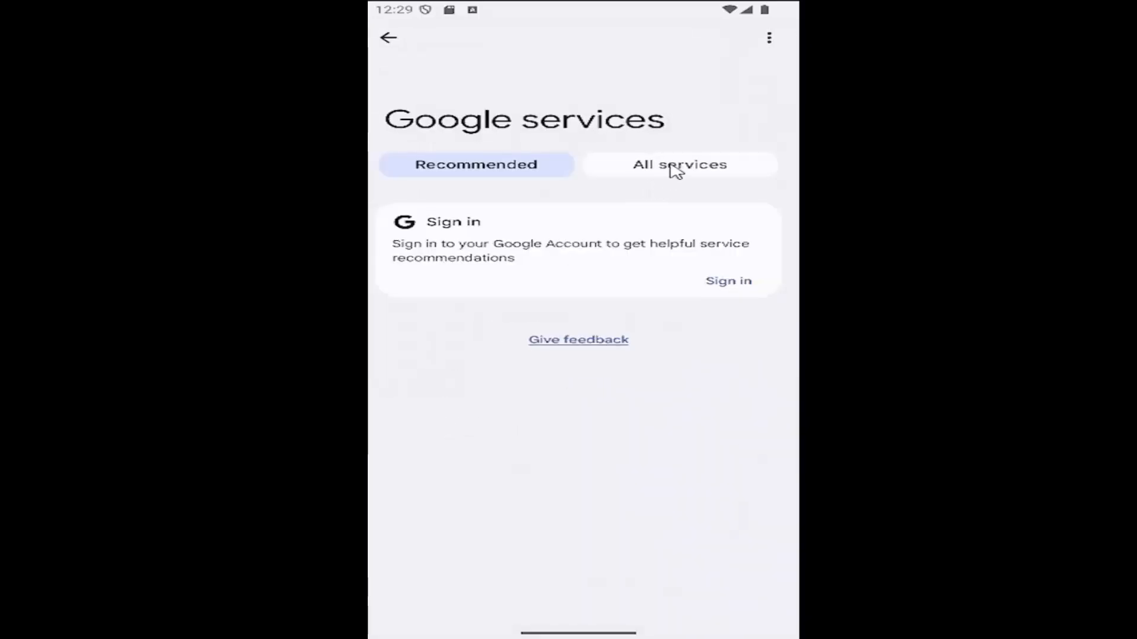
{"action": "left_click", "coordinate": [679, 164]}
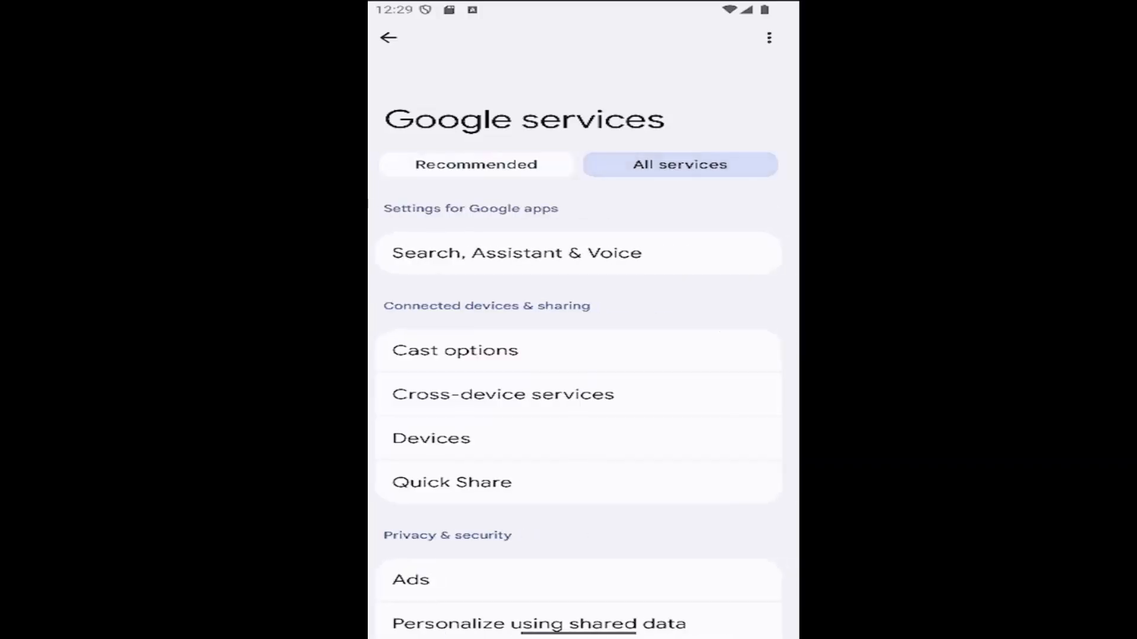
{"action": "mouse_move", "coordinate": [449, 219]}
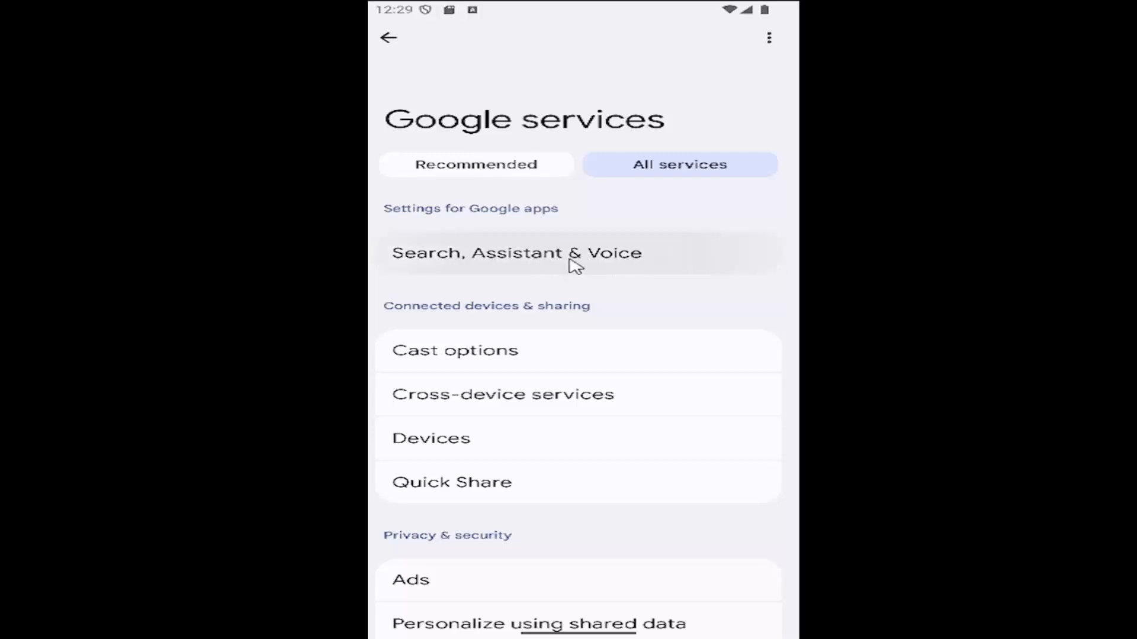
Step: Go into Search, Assistant & Voice, then its Privacy & Safety page
{"action": "left_click", "coordinate": [514, 253]}
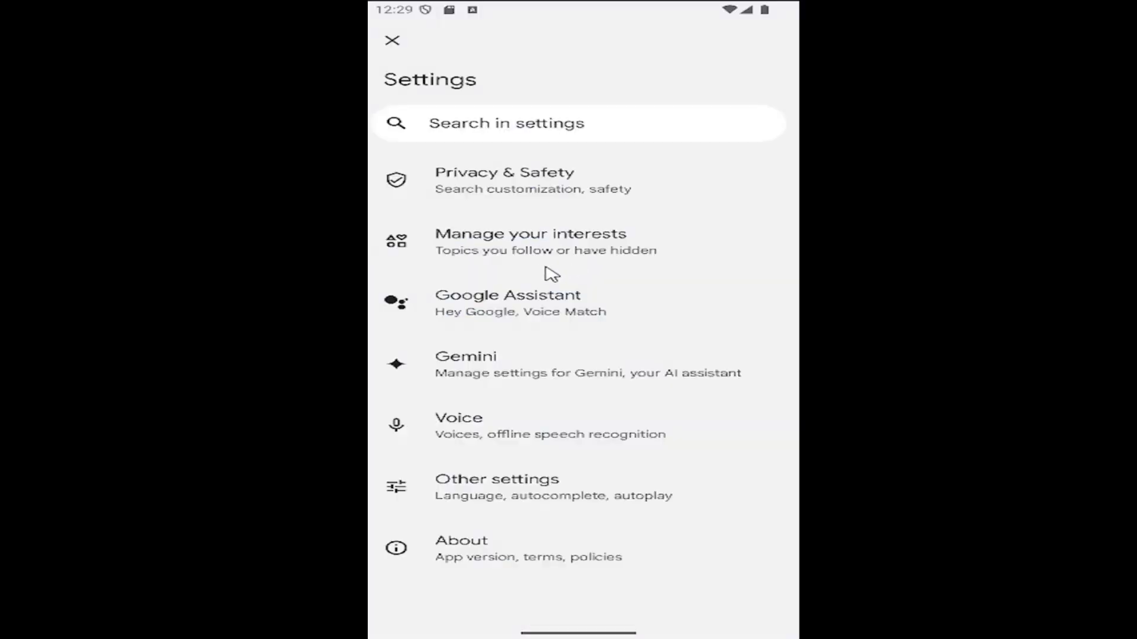
{"action": "mouse_move", "coordinate": [537, 188]}
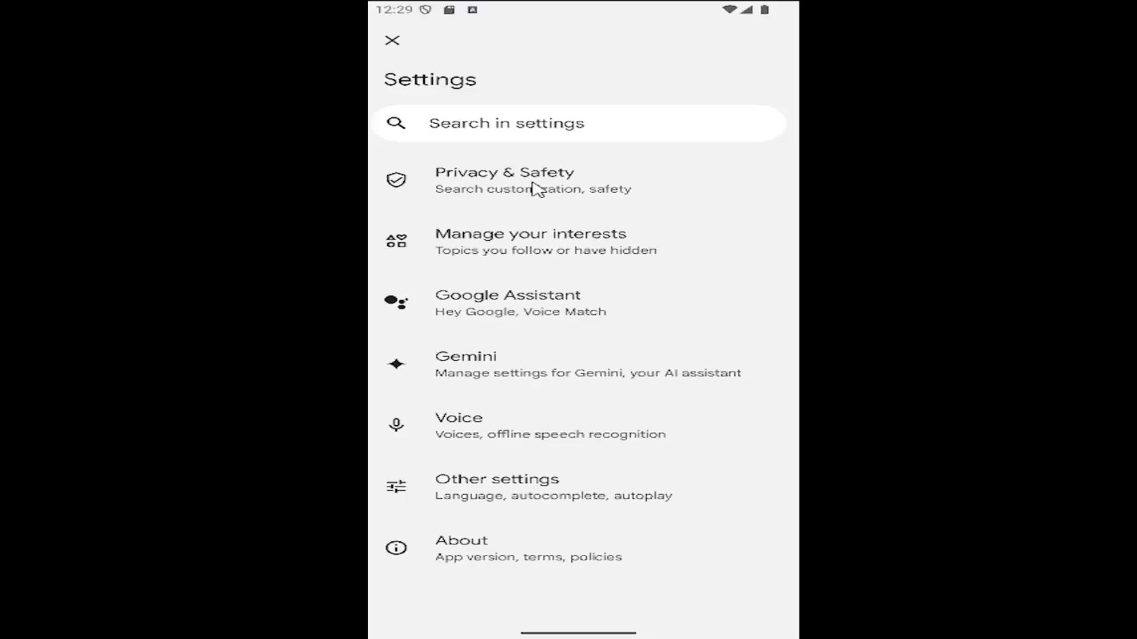
{"action": "left_click", "coordinate": [505, 180]}
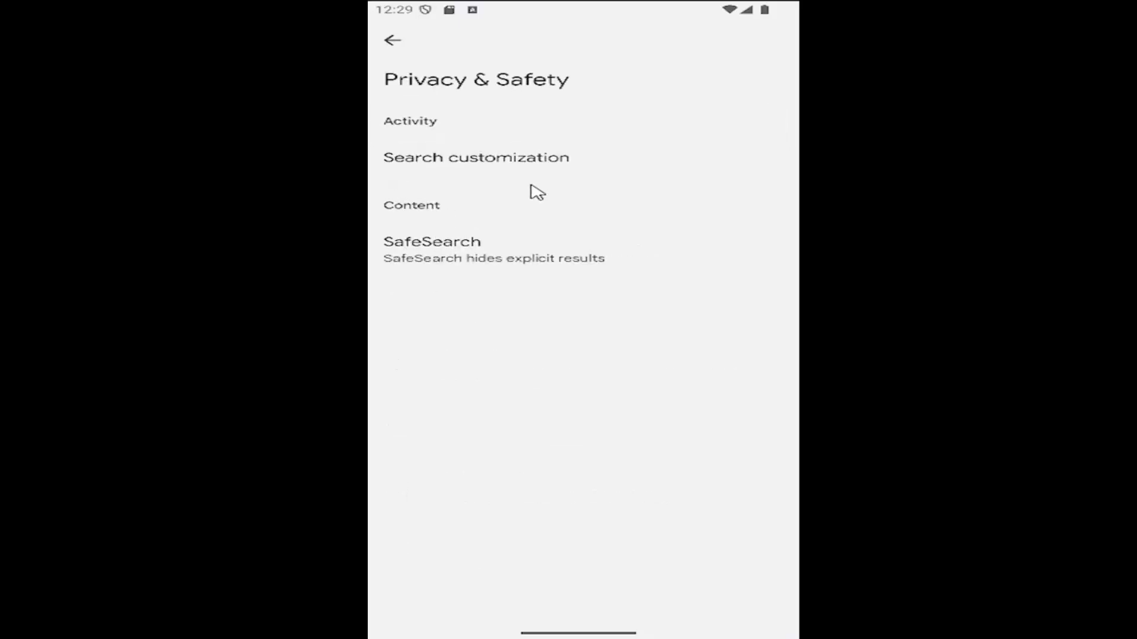
{"action": "mouse_move", "coordinate": [398, 263]}
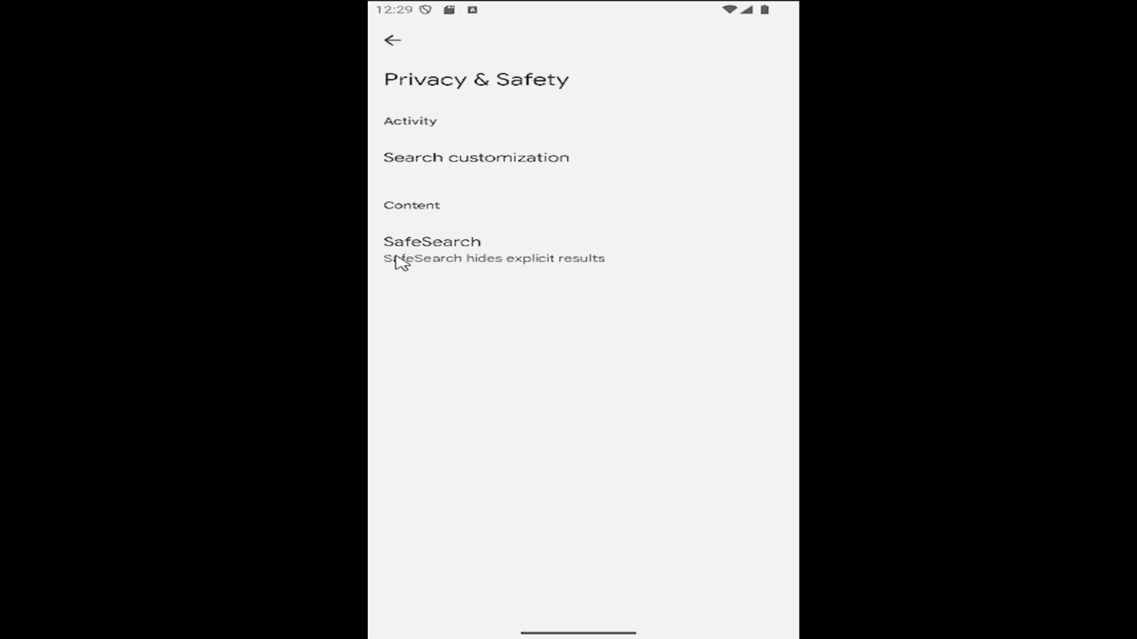
{"action": "mouse_move", "coordinate": [510, 268]}
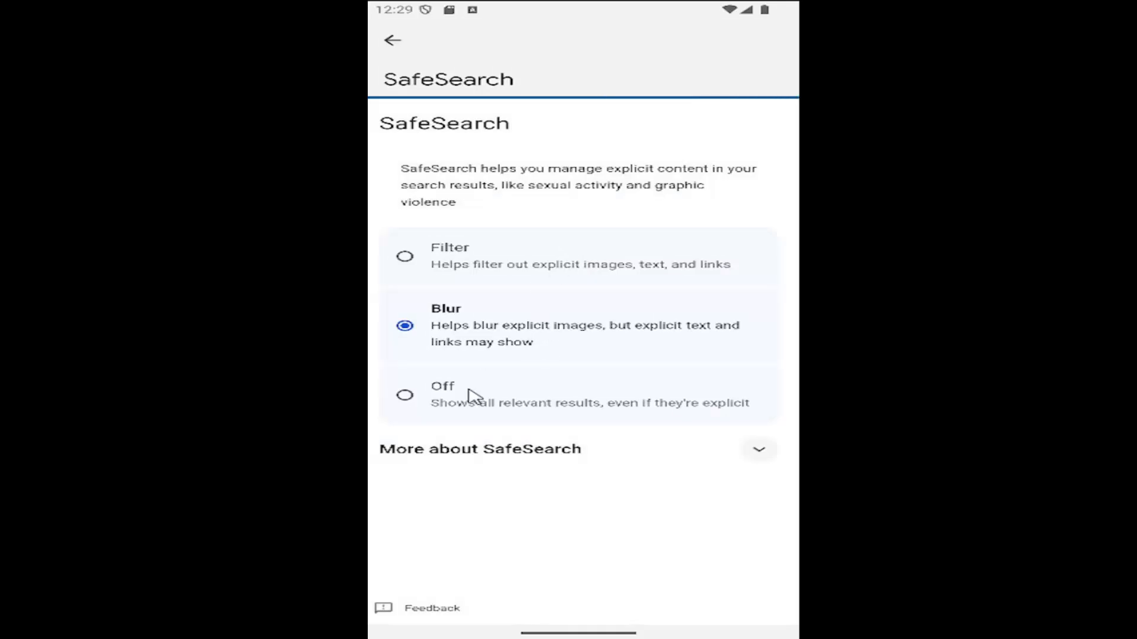
{"action": "mouse_move", "coordinate": [424, 306]}
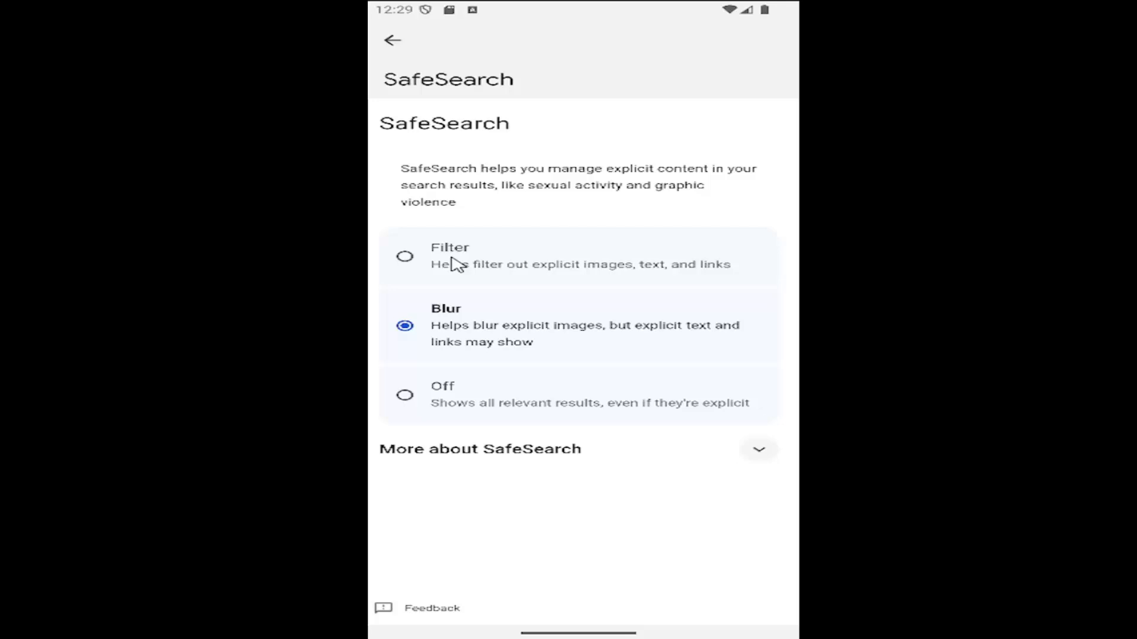
{"action": "mouse_move", "coordinate": [404, 402]}
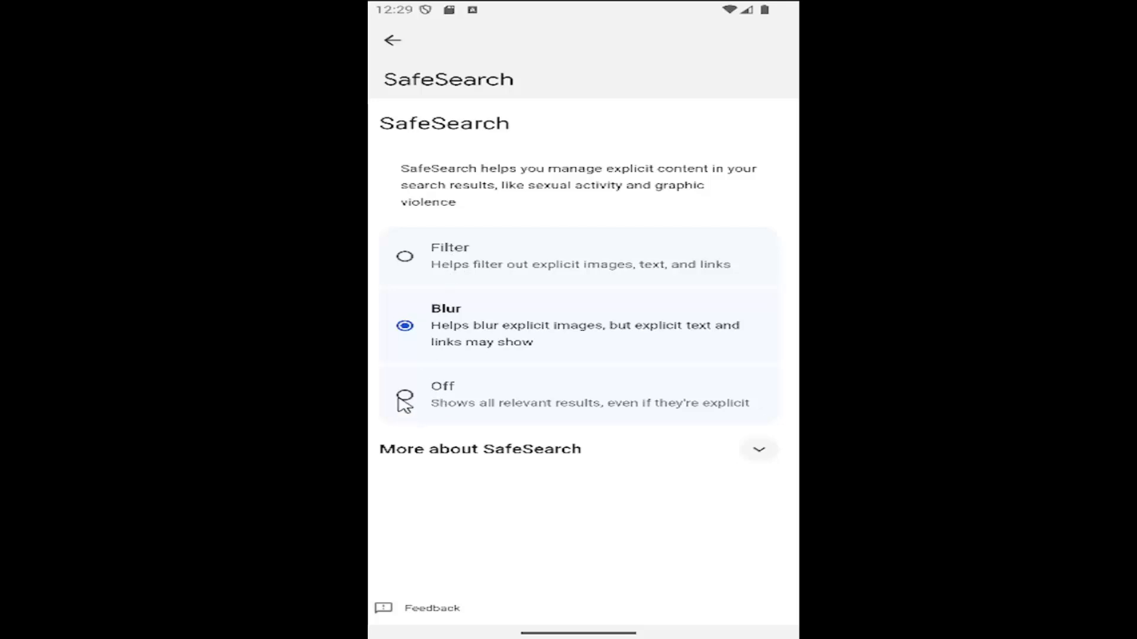
{"action": "mouse_move", "coordinate": [426, 420]}
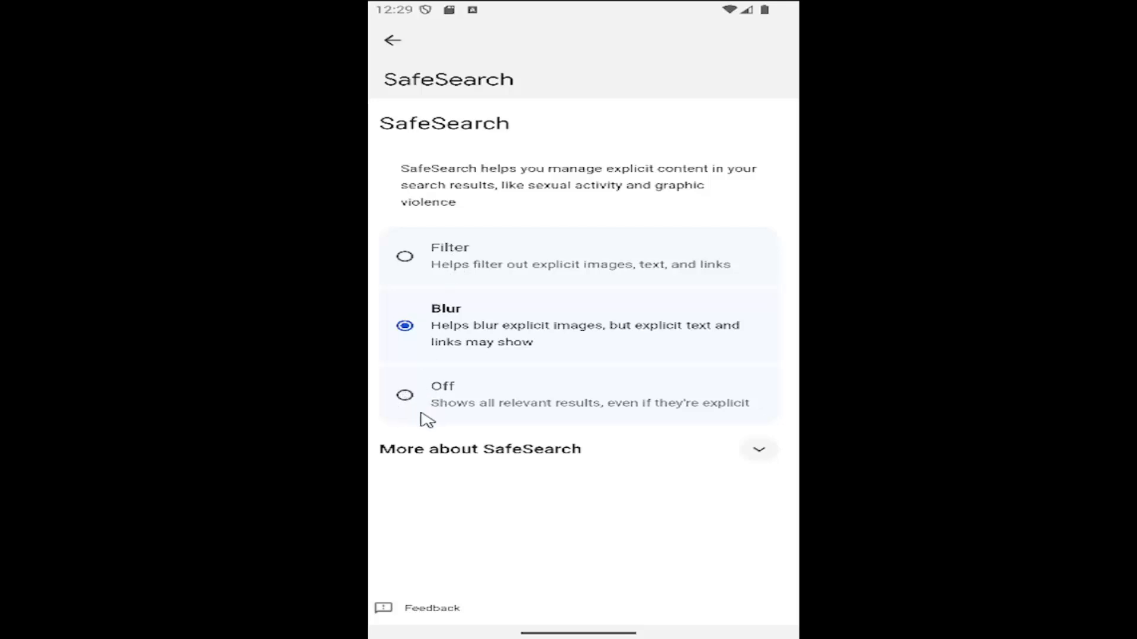
{"action": "mouse_move", "coordinate": [553, 440]}
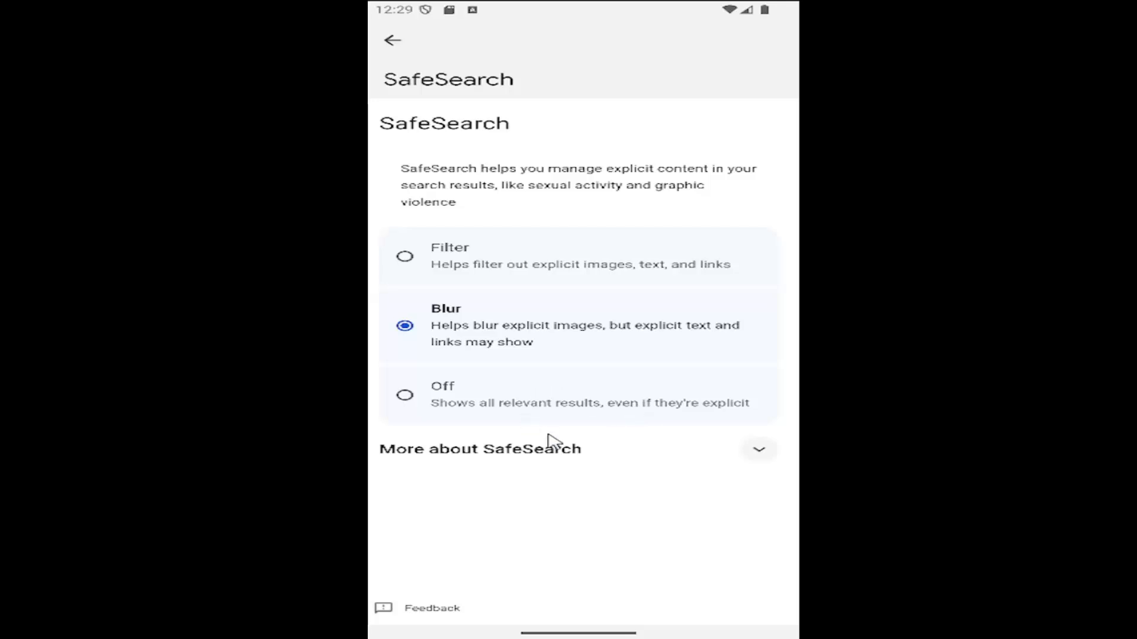
{"action": "mouse_move", "coordinate": [580, 61]}
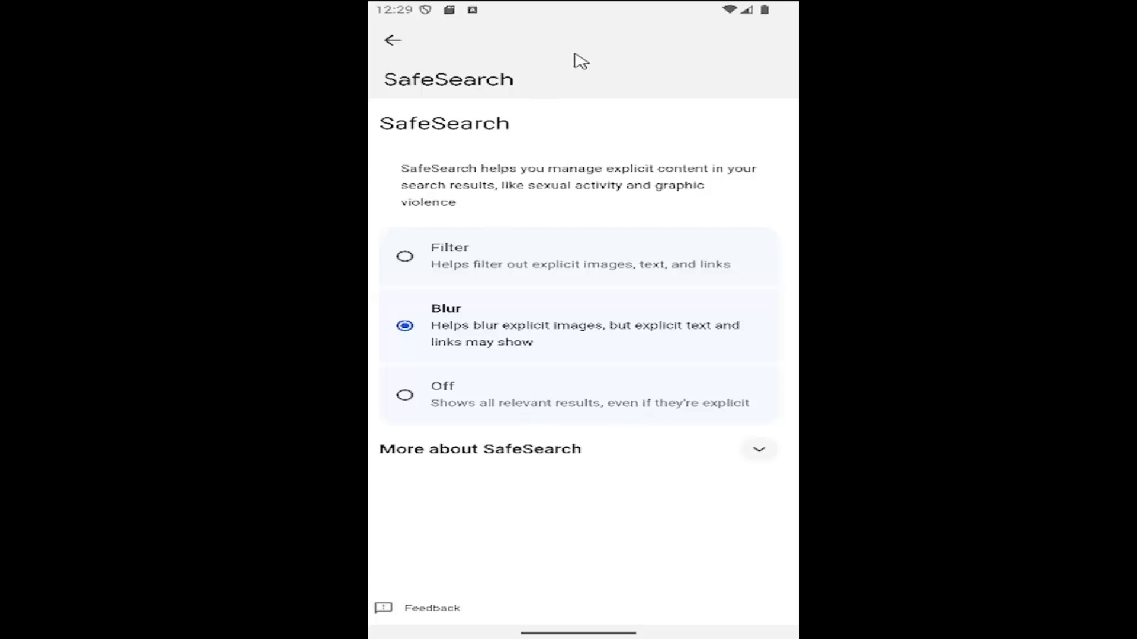
Step: Return to the app list and relaunch Settings to its main categories
{"action": "left_click", "coordinate": [392, 40]}
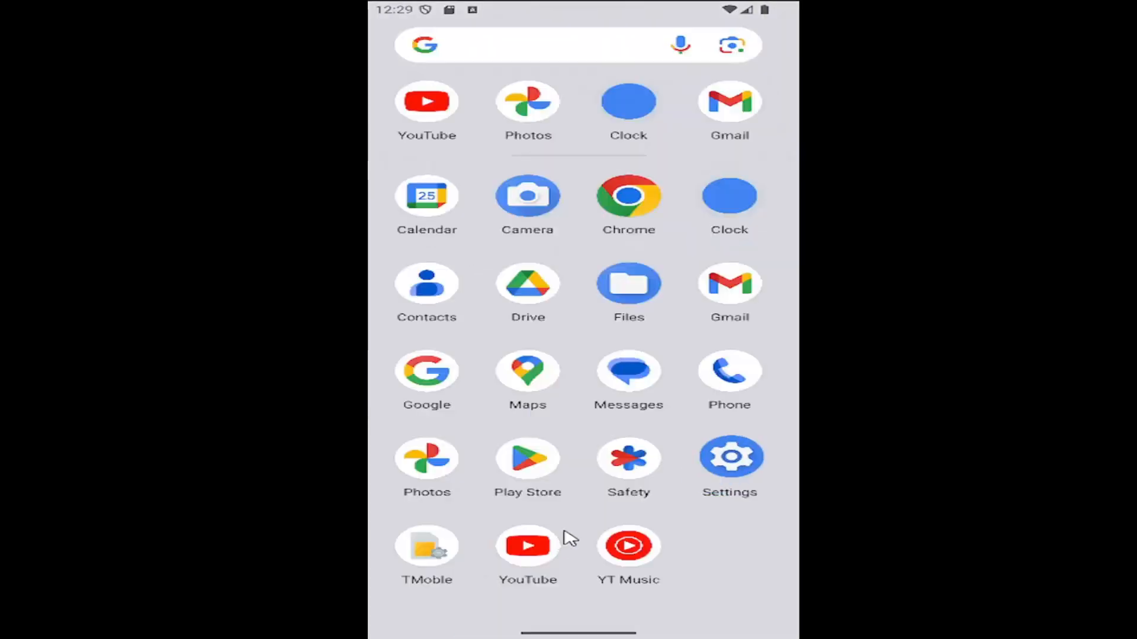
{"action": "left_click", "coordinate": [729, 456]}
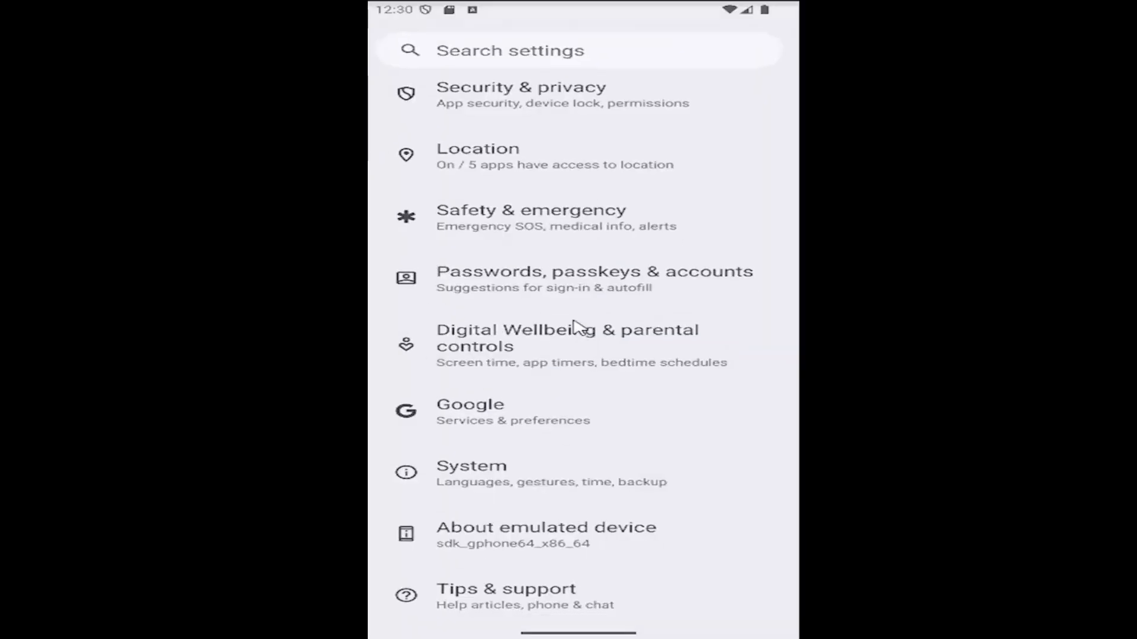